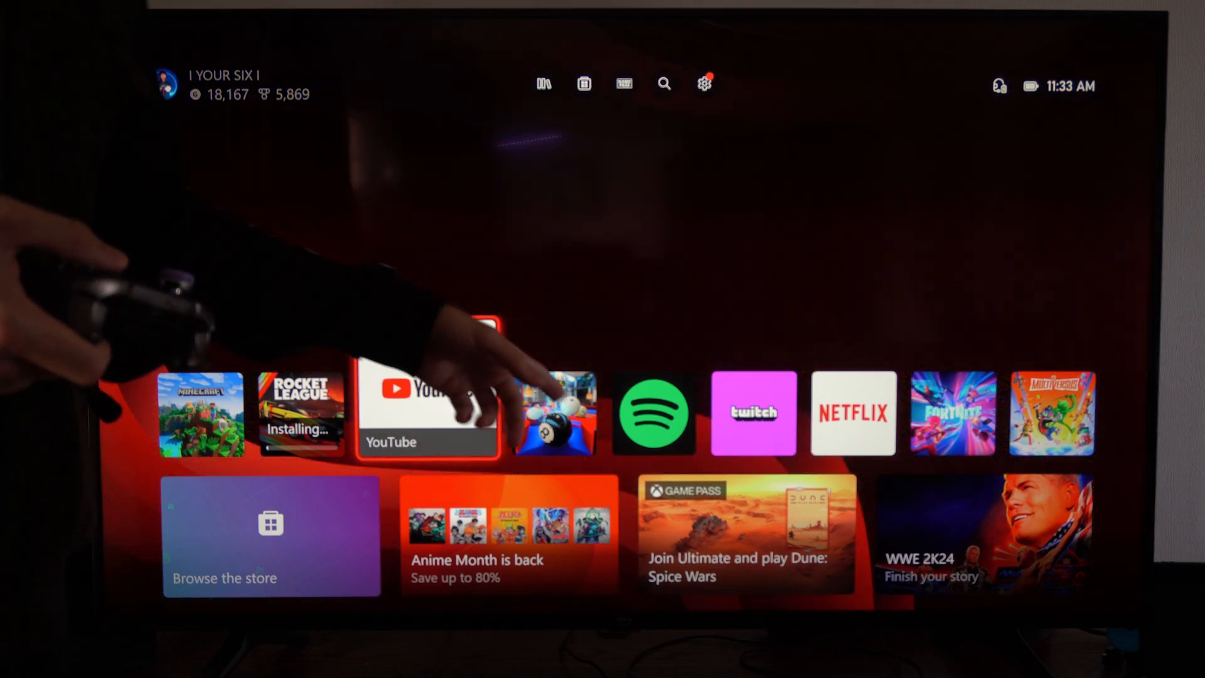
# - Browse the recent games row, then bring up the guide showing Rocket League installing at 2%
pyautogui.press('right')
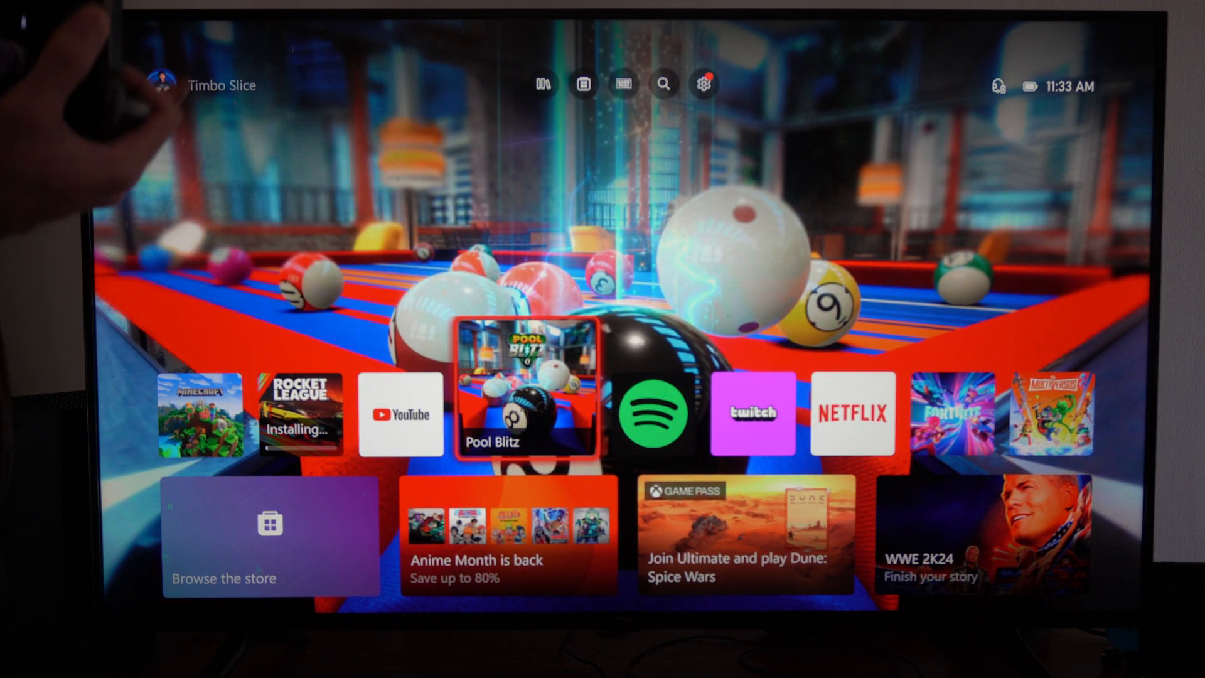
pyautogui.press('Xbox')
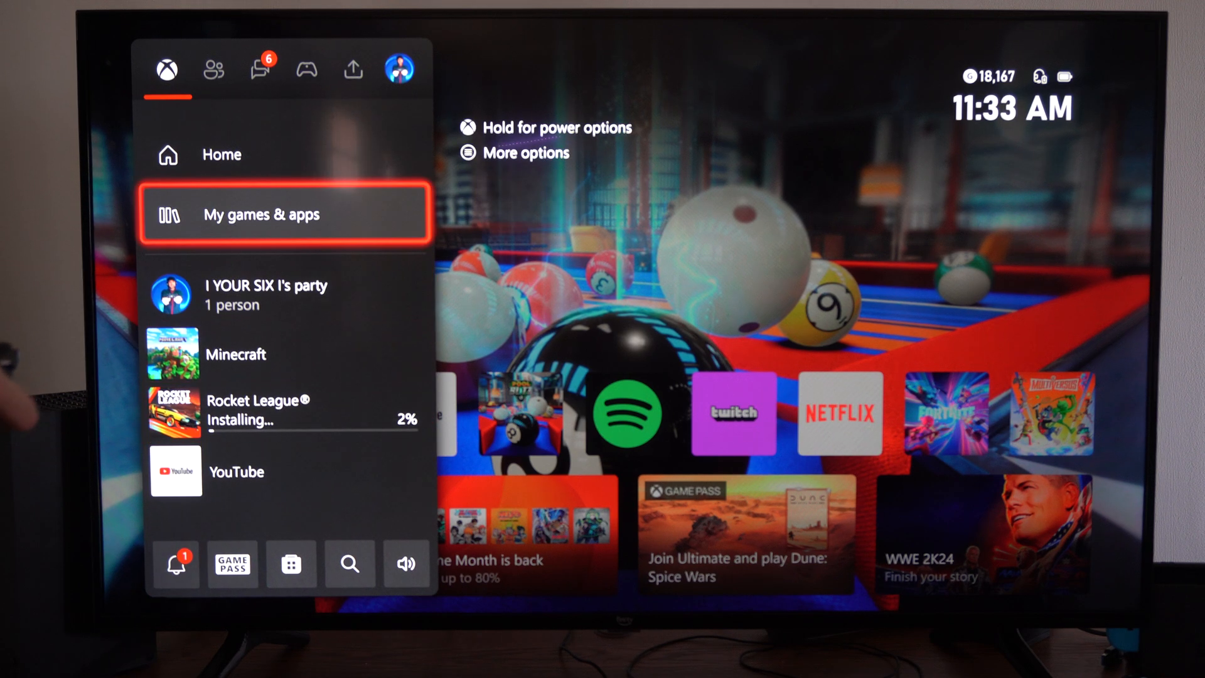
# - Open My games & apps, go to the download queue, and select the Rocket League entry
pyautogui.click(281, 213)
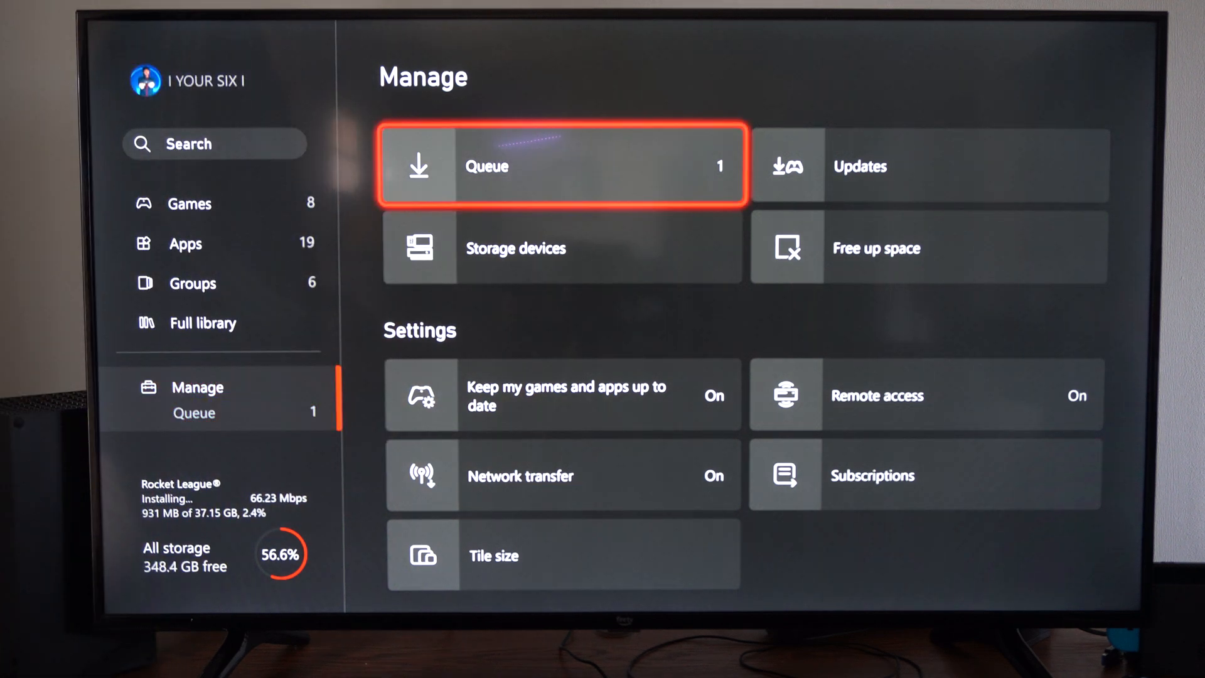
pyautogui.click(861, 167)
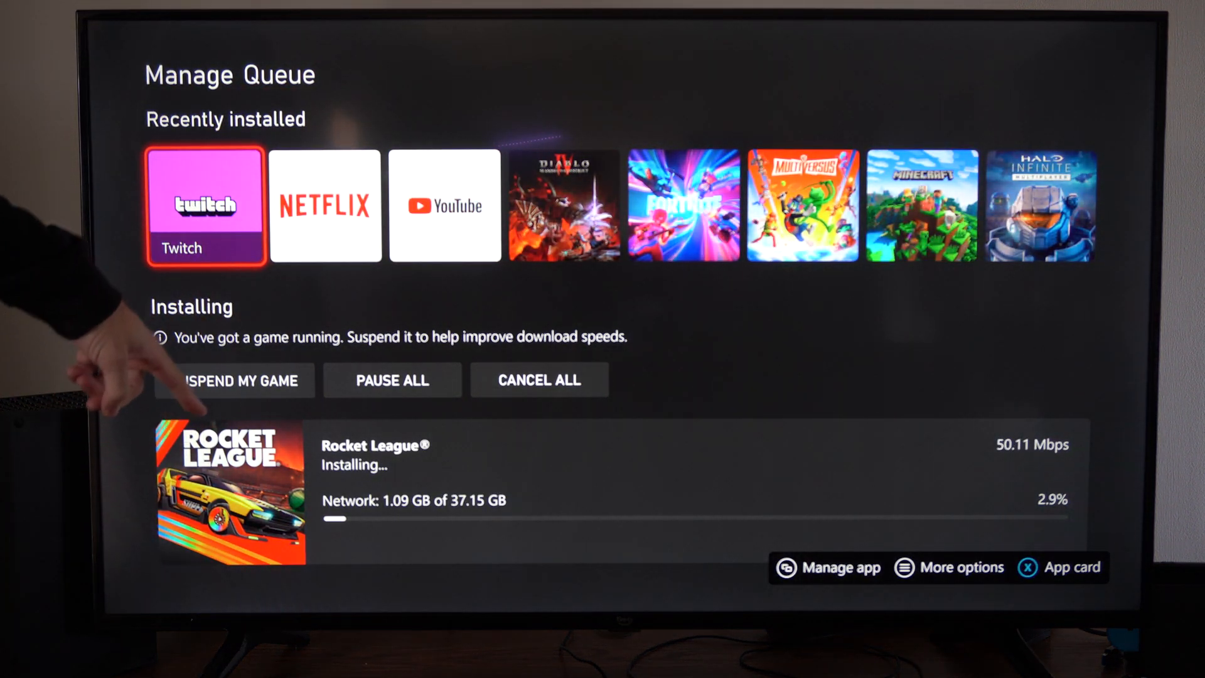
pyautogui.press('down')
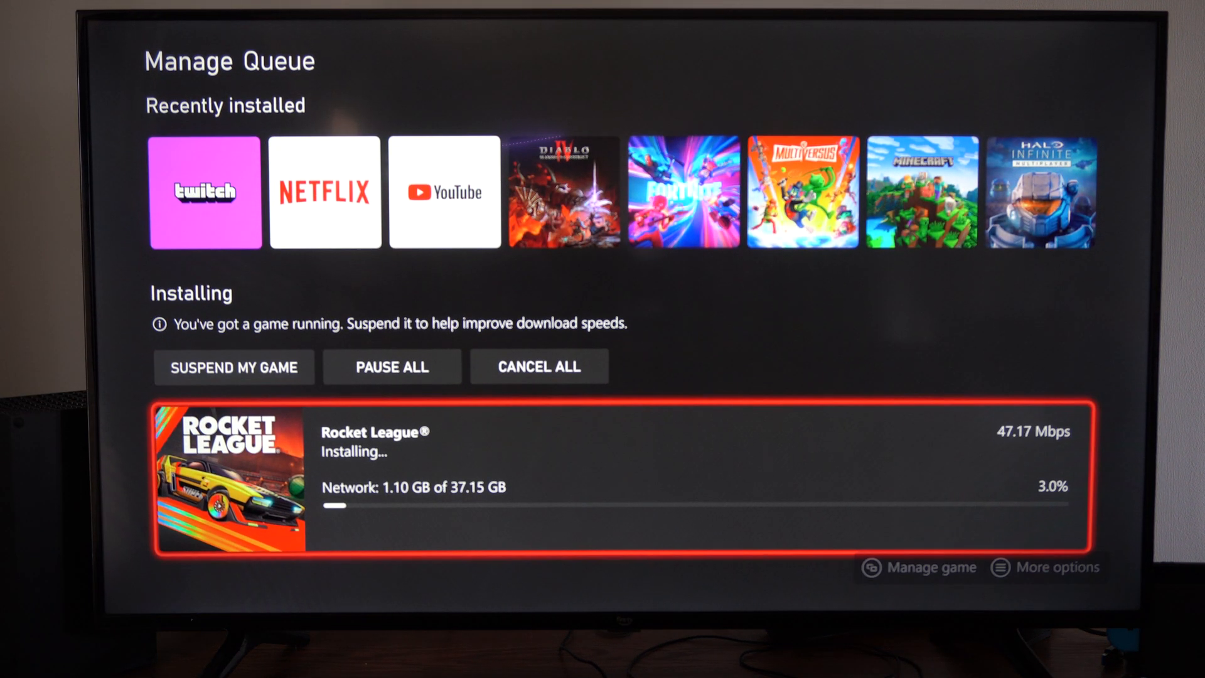